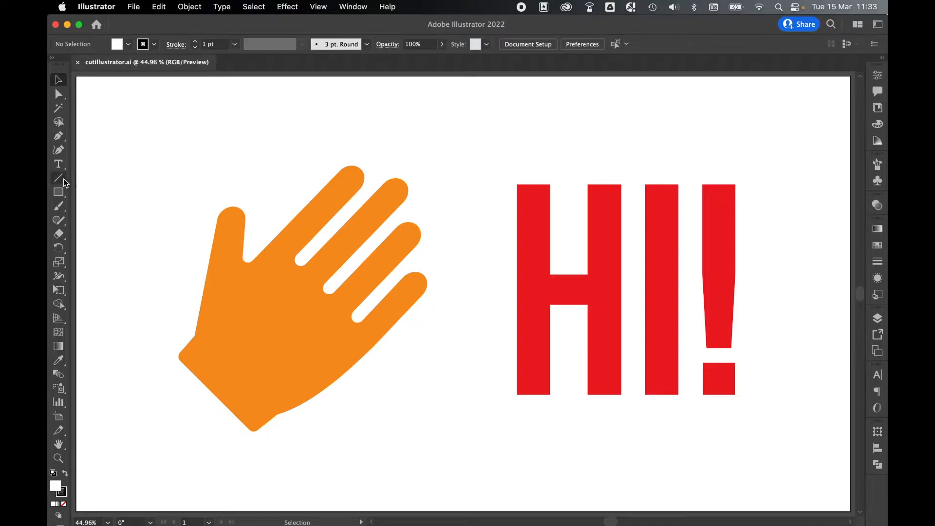
- Draw a thin diagonal line across the hand's fingers and bring up its Stroke settings
{"action": "left_click", "coordinate": [58, 178]}
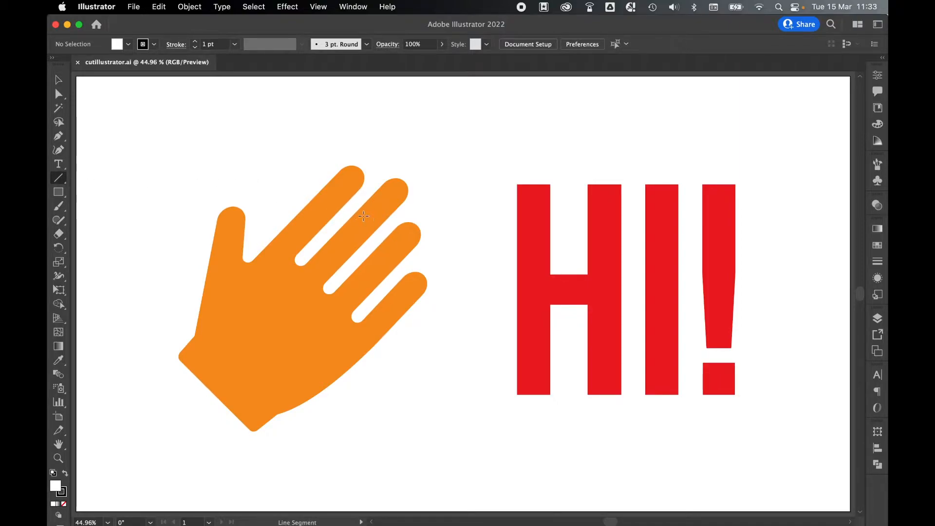
{"action": "mouse_move", "coordinate": [242, 178]}
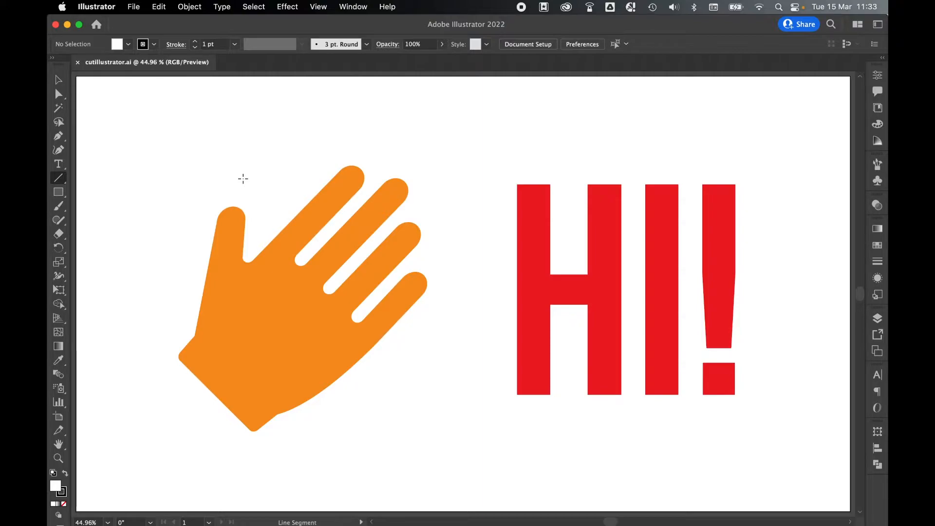
{"action": "left_click_drag", "start_coordinate": [243, 178], "coordinate": [375, 421]}
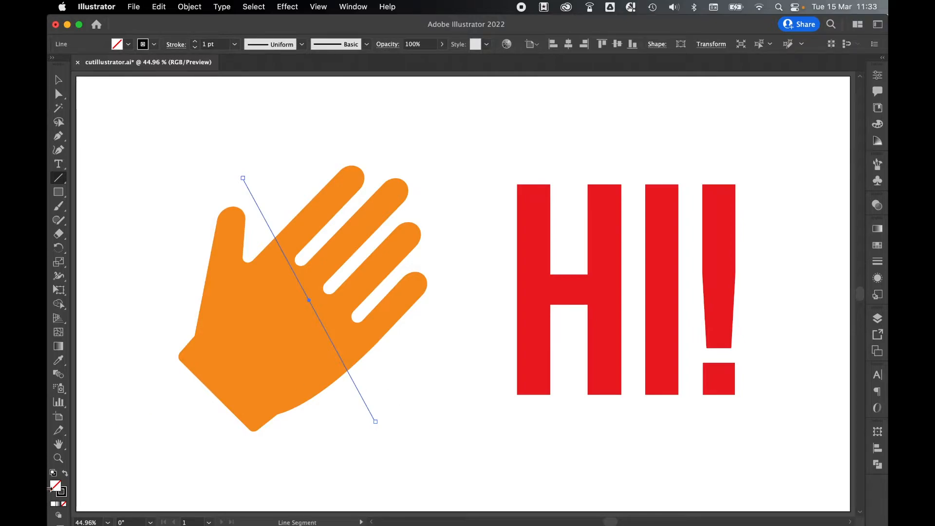
{"action": "mouse_move", "coordinate": [56, 489]}
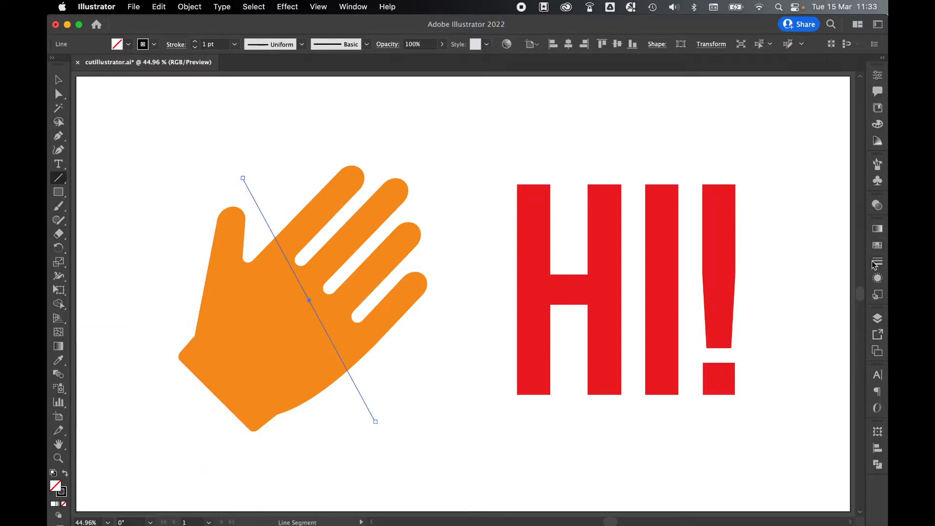
{"action": "left_click", "coordinate": [877, 261]}
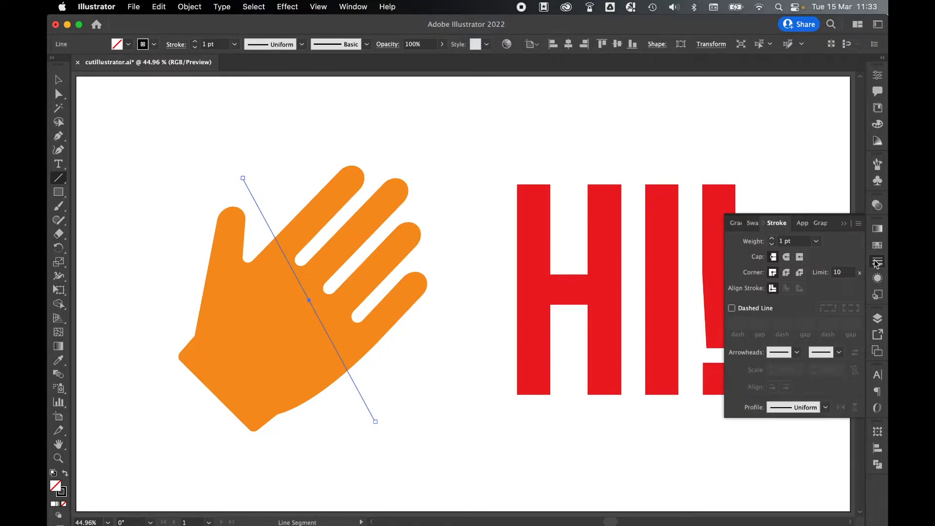
{"action": "mouse_move", "coordinate": [878, 262]}
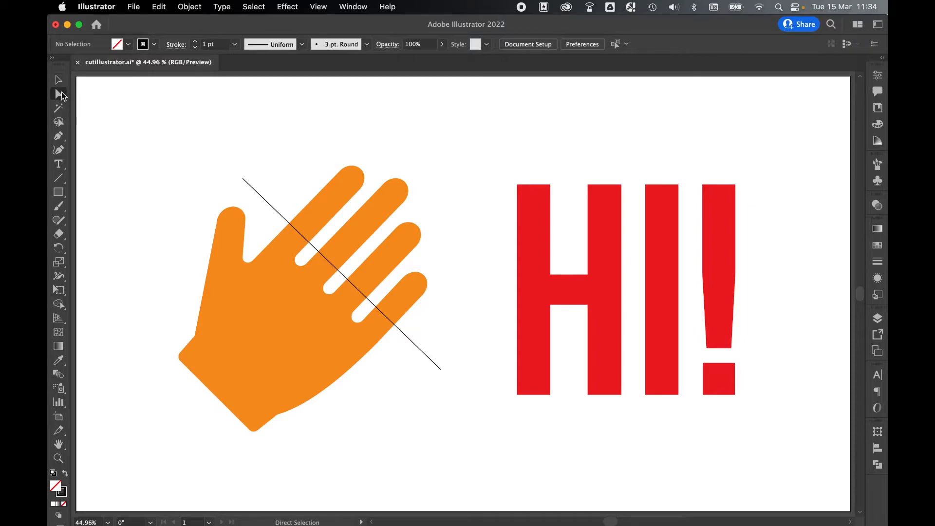
- Drag the line's lower endpoint with Direct Selection so the line slices the lower palm
{"action": "left_click", "coordinate": [273, 211]}
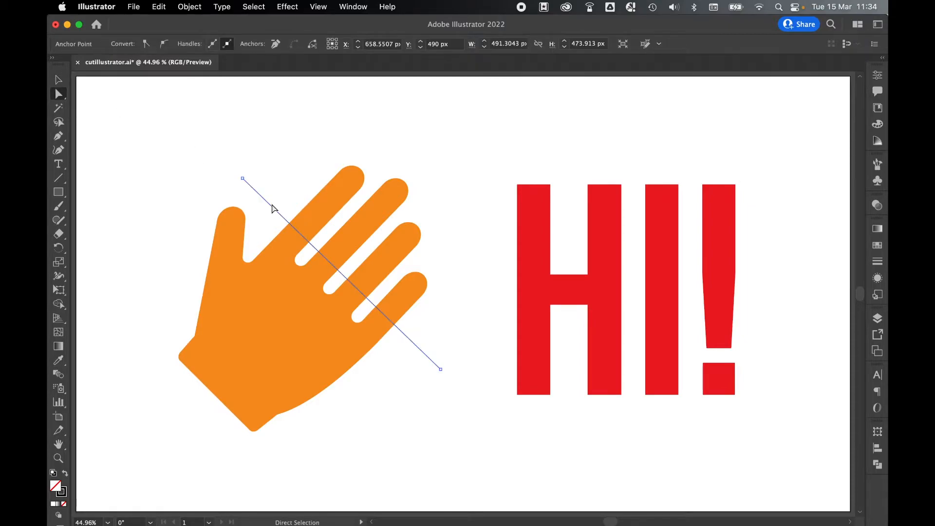
{"action": "left_click", "coordinate": [440, 369]}
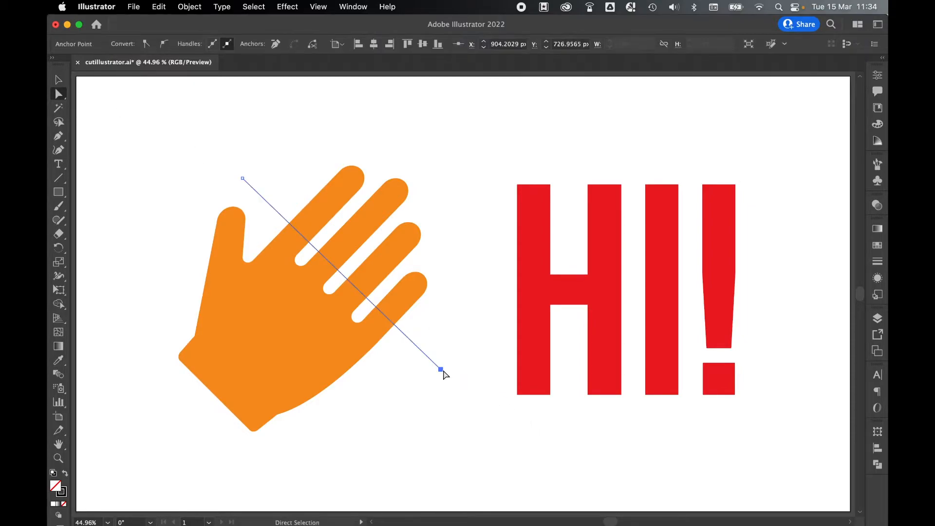
{"action": "left_click_drag", "start_coordinate": [440, 370], "coordinate": [431, 377]}
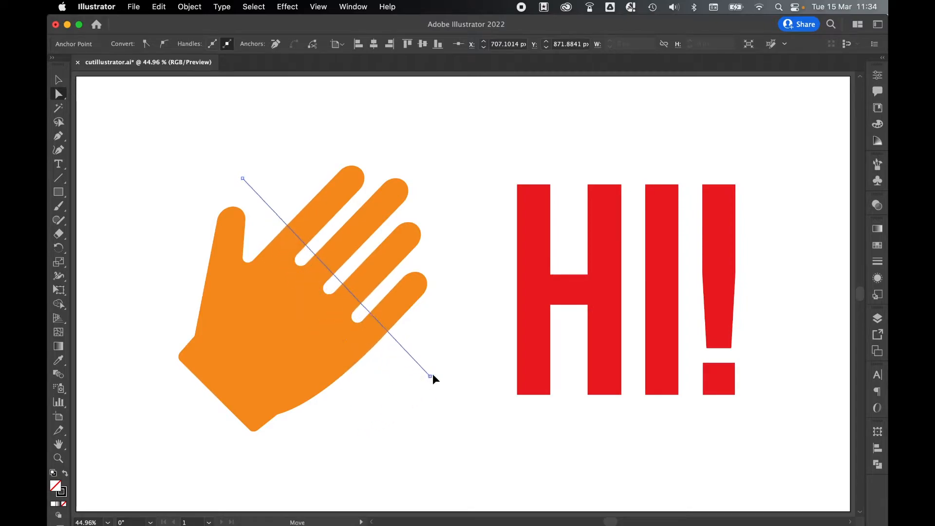
{"action": "left_click_drag", "start_coordinate": [431, 377], "coordinate": [359, 415]}
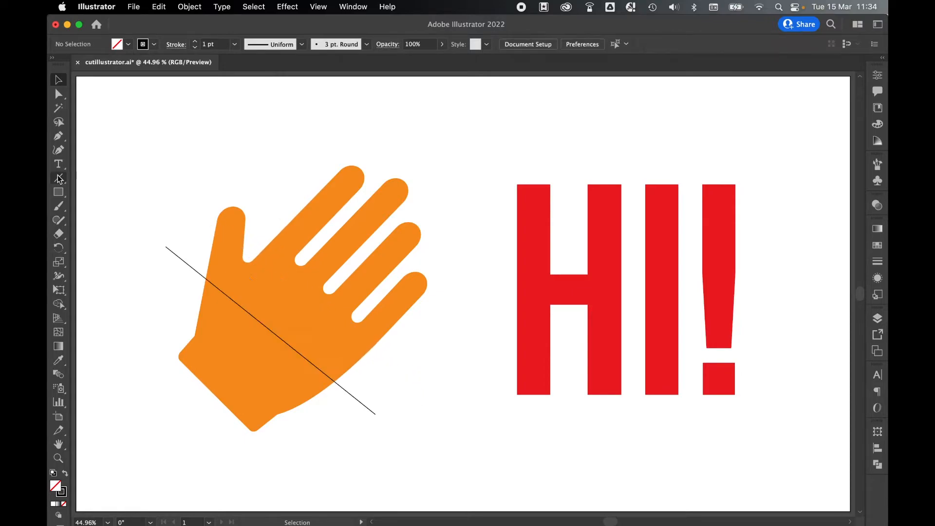
{"action": "left_click_drag", "start_coordinate": [282, 164], "coordinate": [292, 441]}
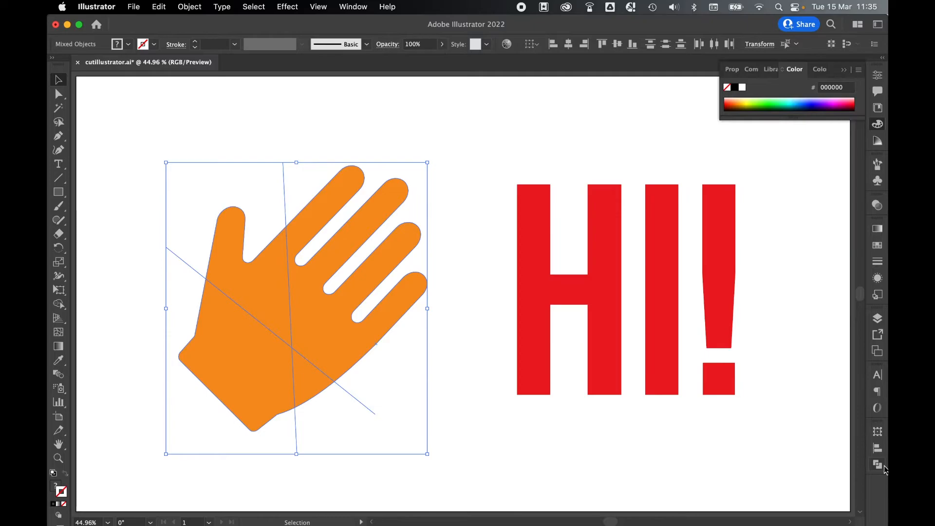
{"action": "mouse_move", "coordinate": [365, 3]}
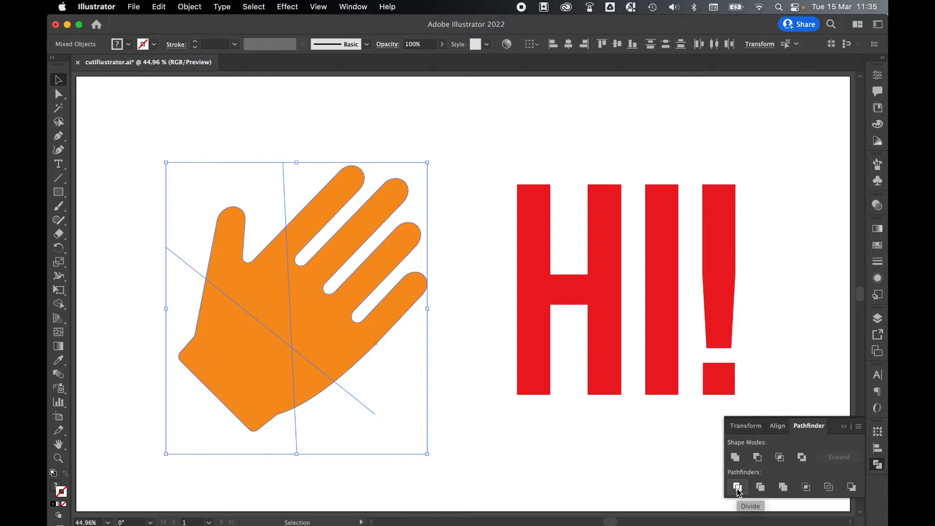
- Apply Pathfinder Divide to split the hand along the two lines
{"action": "left_click", "coordinate": [737, 487]}
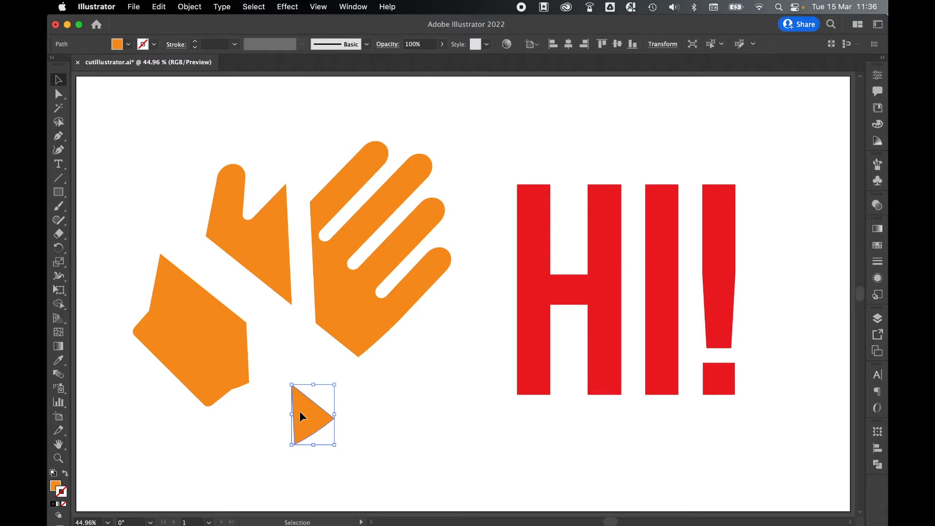
{"action": "left_click", "coordinate": [387, 412]}
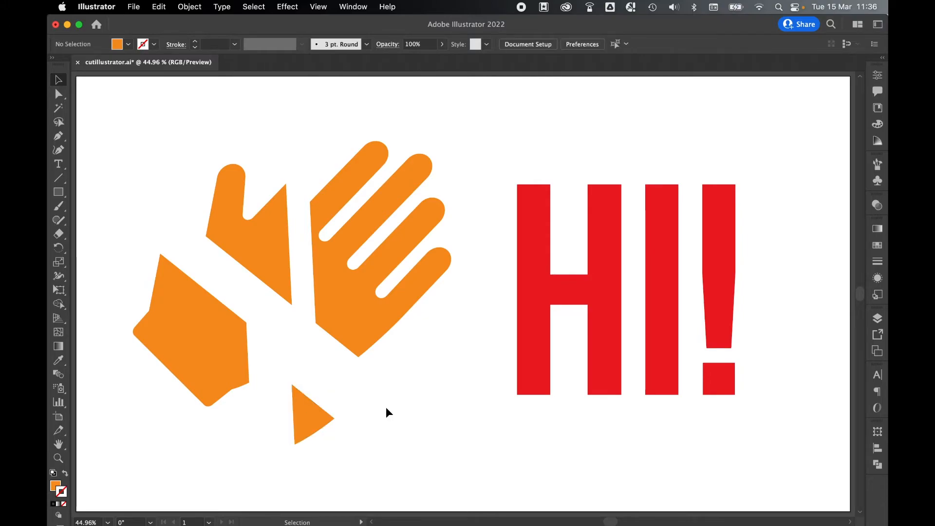
{"action": "mouse_move", "coordinate": [634, 271]}
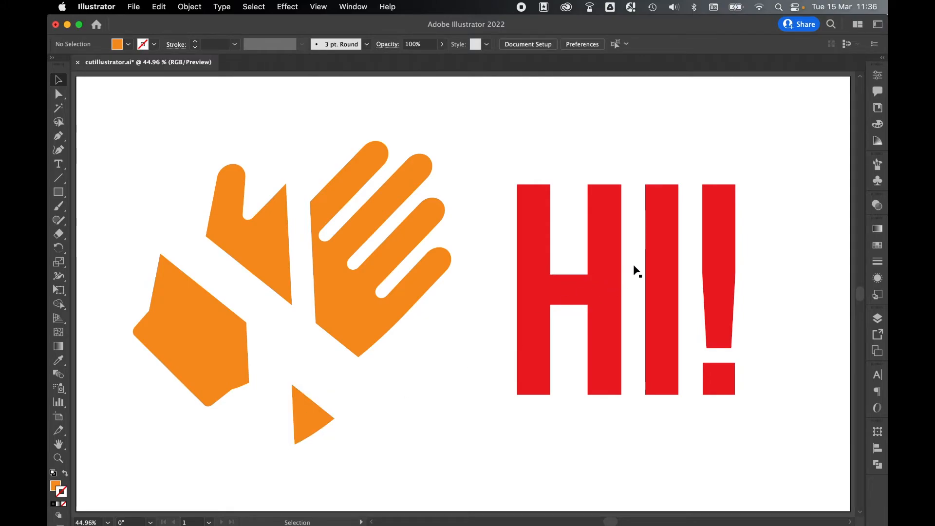
{"action": "left_click", "coordinate": [611, 269]}
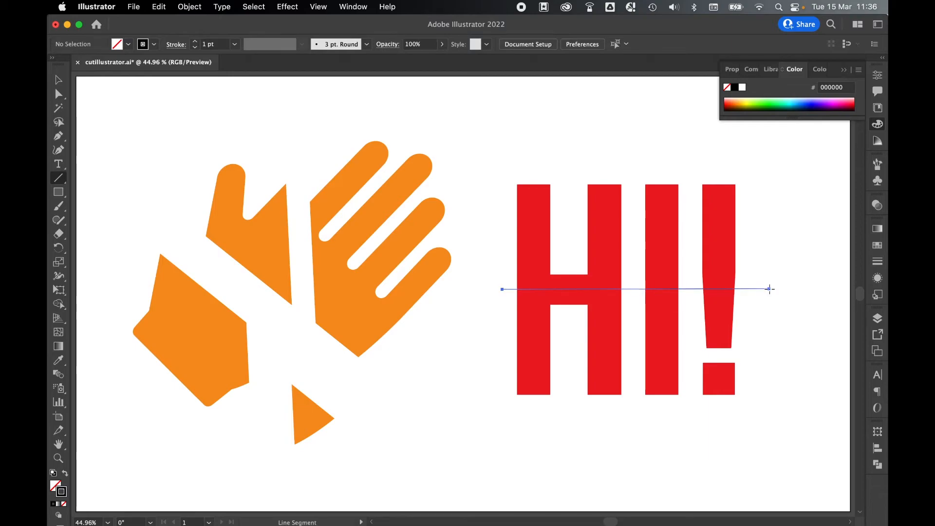
- Finish the horizontal line across HI! and ungroup the divided letter pieces
{"action": "left_click", "coordinate": [58, 92]}
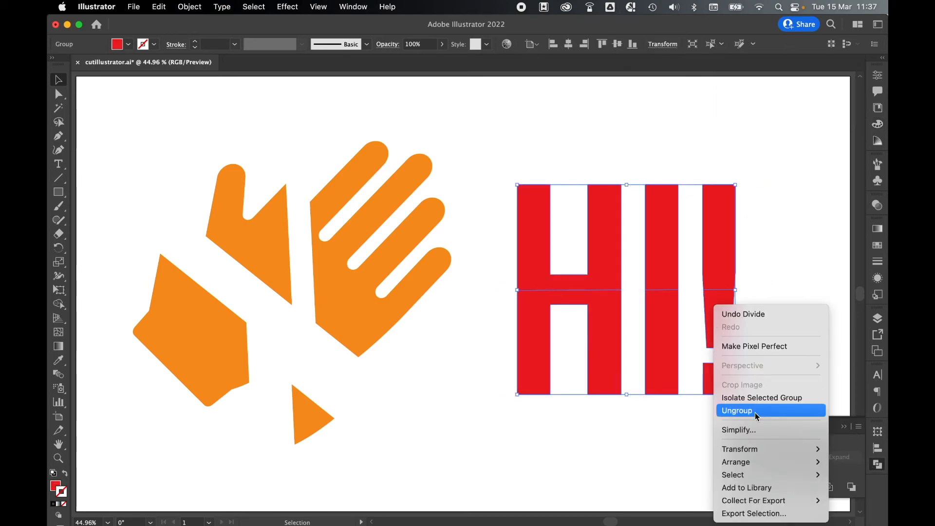
{"action": "left_click", "coordinate": [736, 411]}
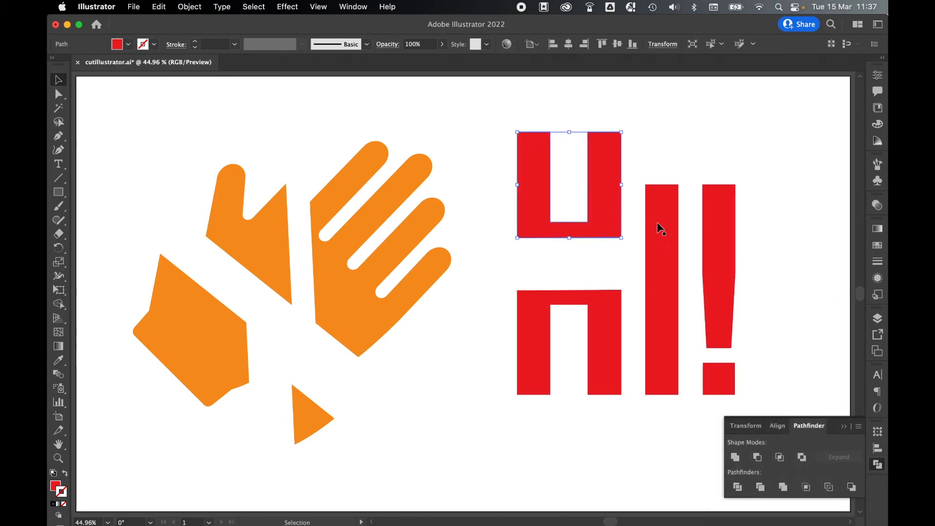